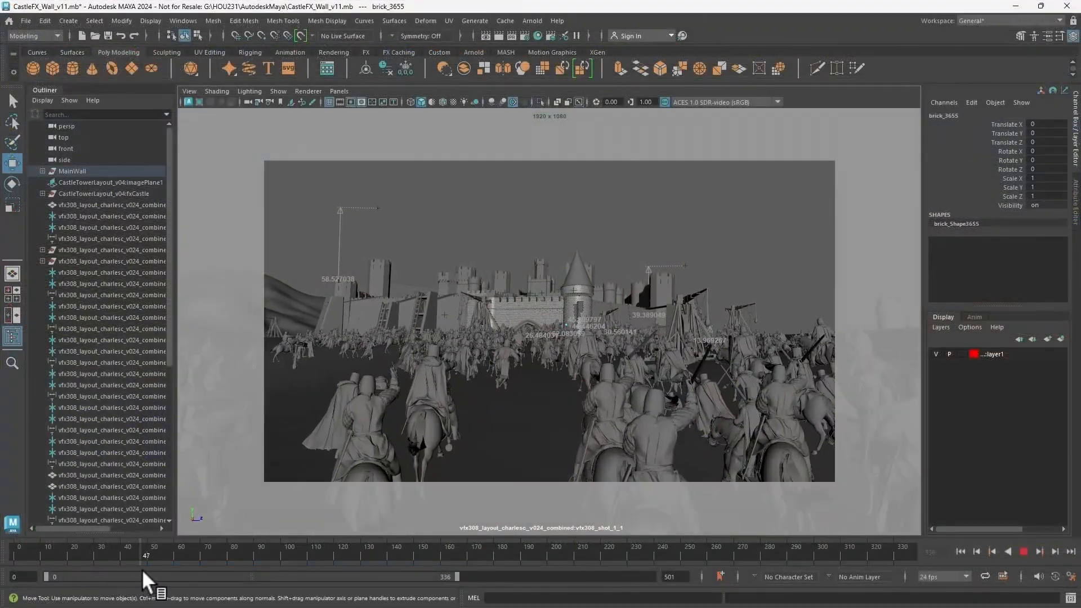
Scrub the castle battle layout shot forward from frame 47 to about frame 109
left_click_drag(146, 555, 315, 556)
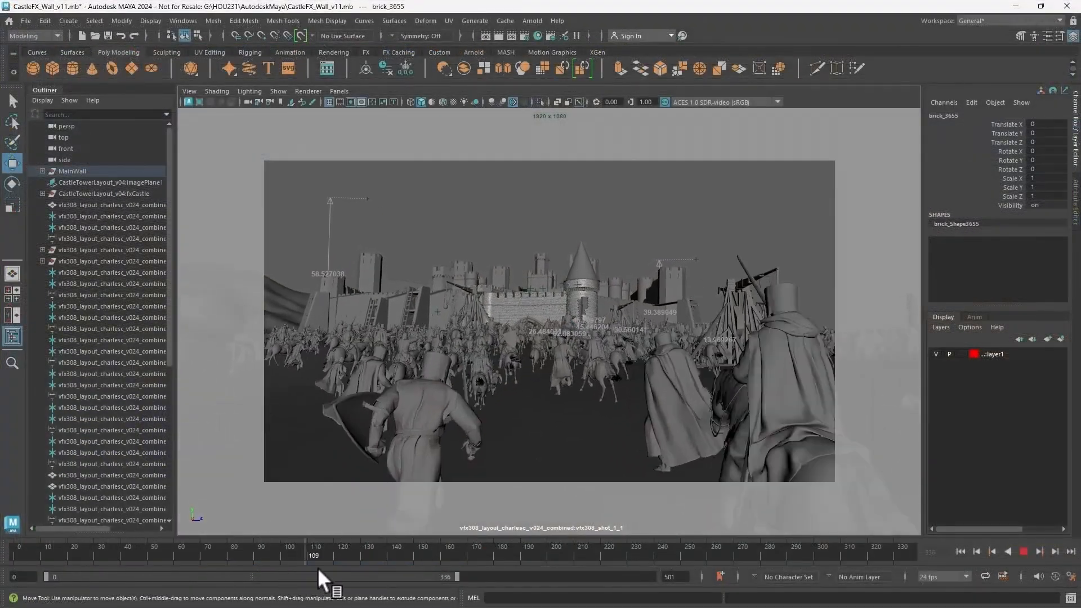
left_click_drag(314, 556, 912, 556)
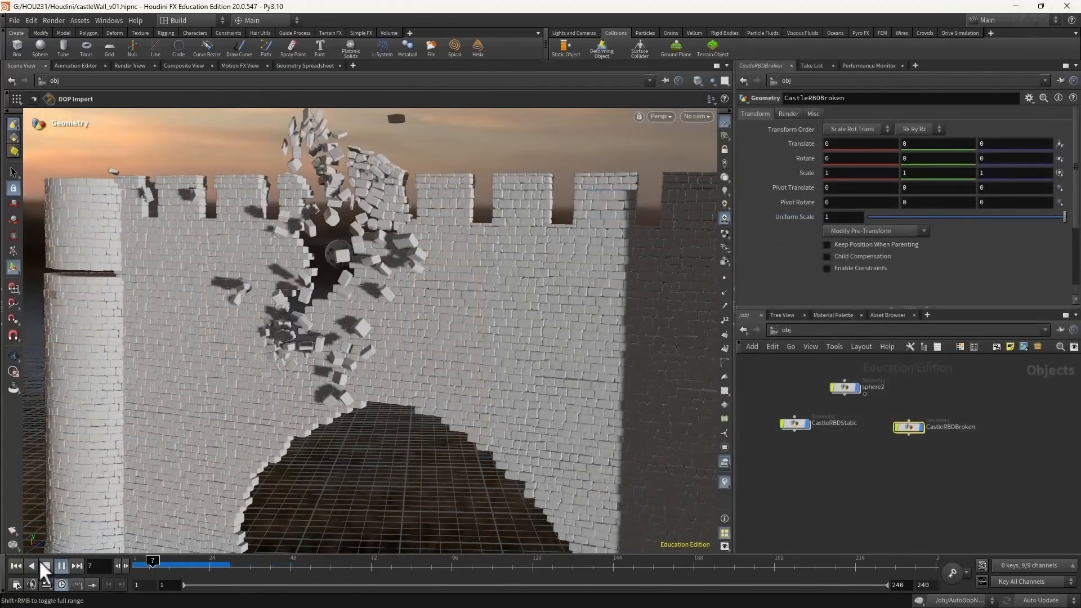
Play the castleWall_v01 RBD simulation so the ball bursts bricks out of the wall
left_click(61, 565)
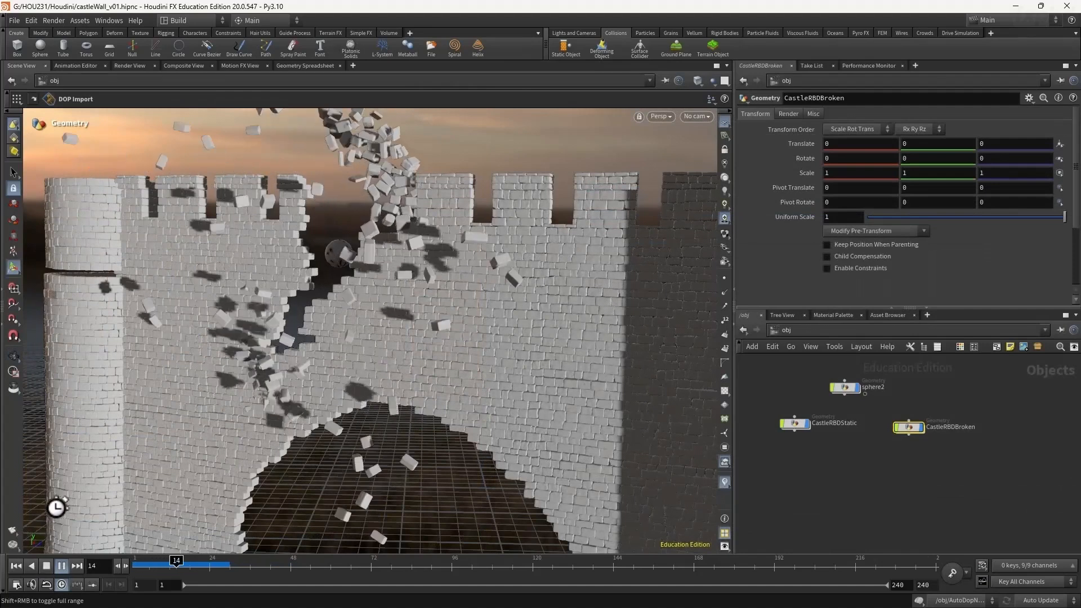